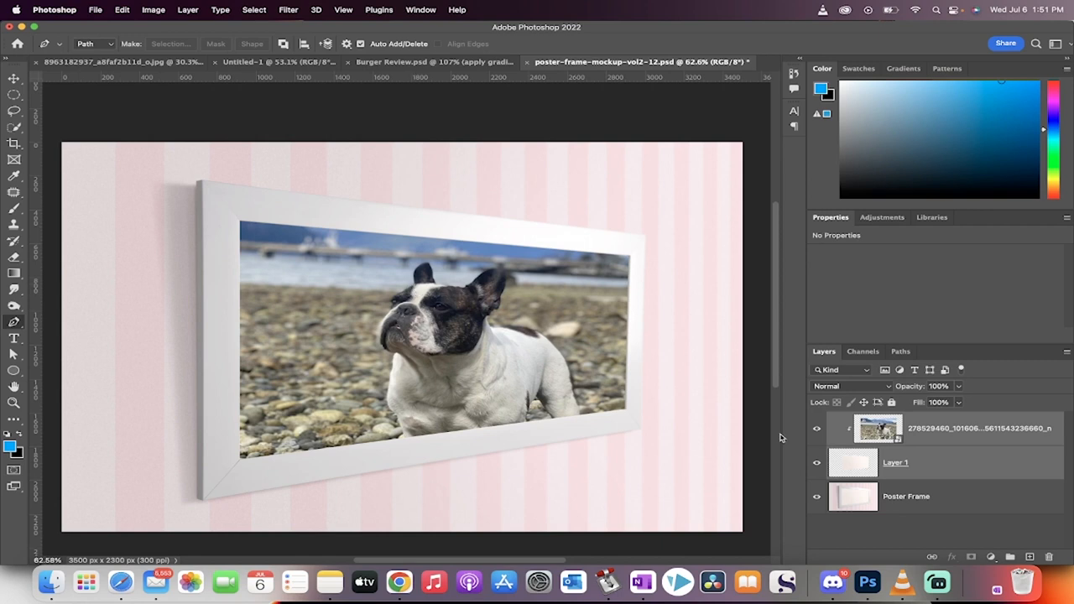
mouse_move(946, 429)
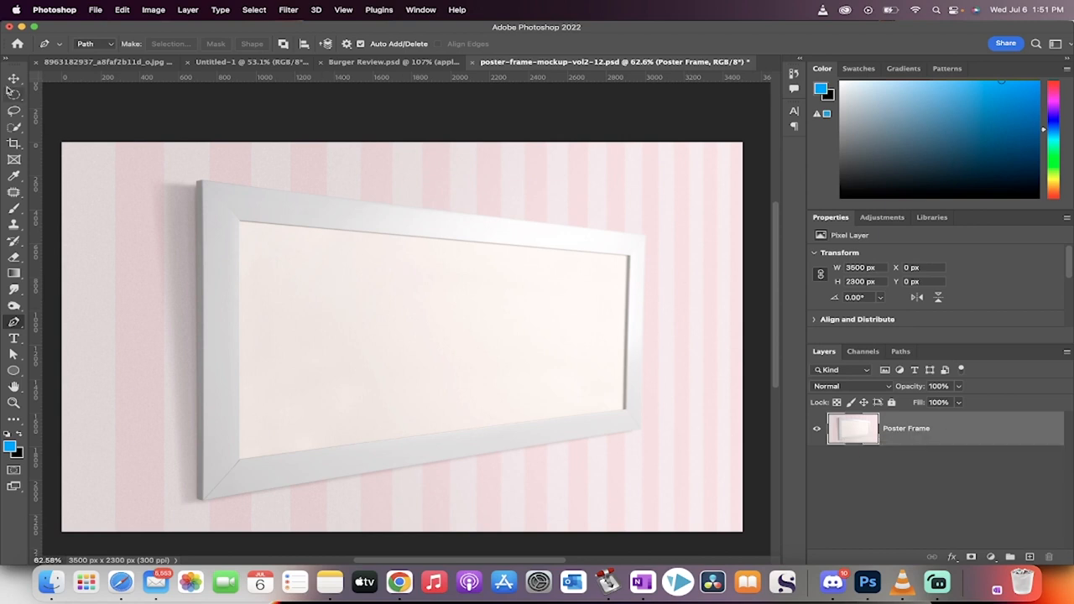
Begin tracing the tilted frame's inner opening as a closed work path
left_click(14, 79)
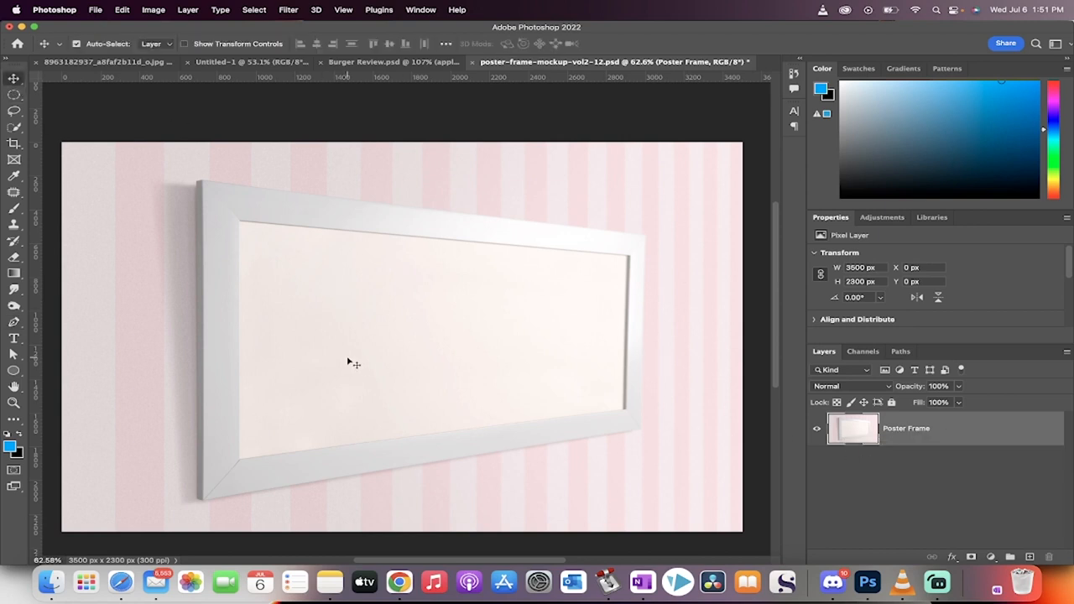
mouse_move(385, 322)
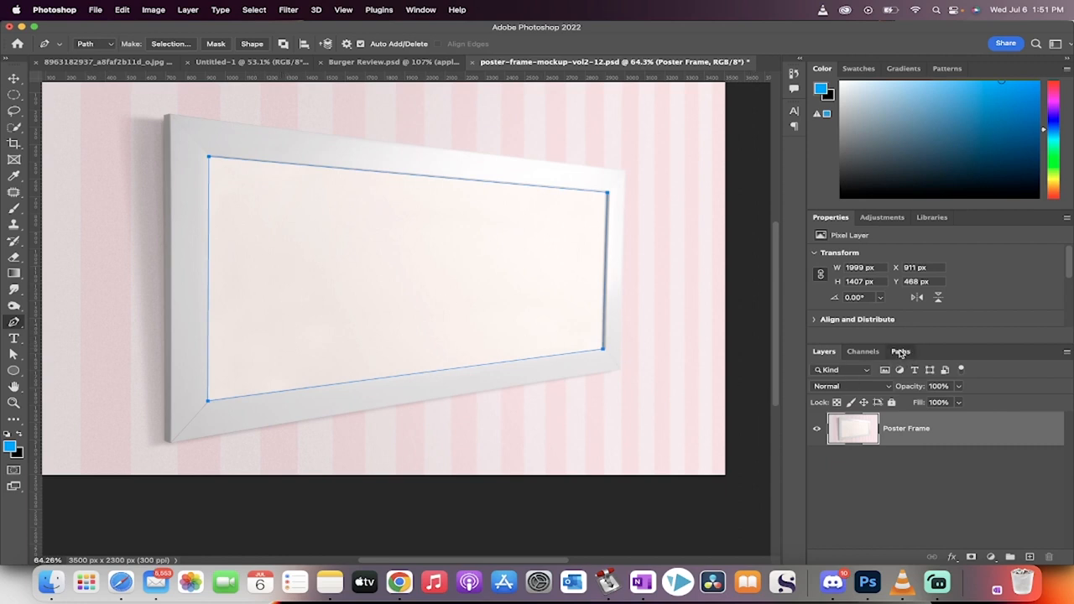
Load the frame-outline path as a selection via the Paths panel, then return to Layers
left_click(899, 351)
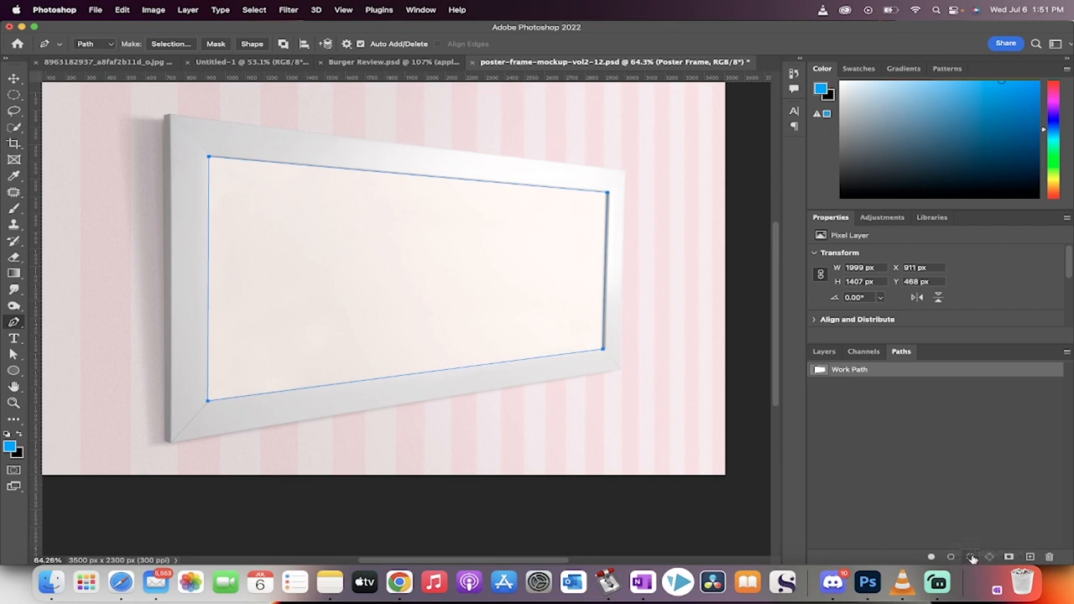
mouse_move(972, 557)
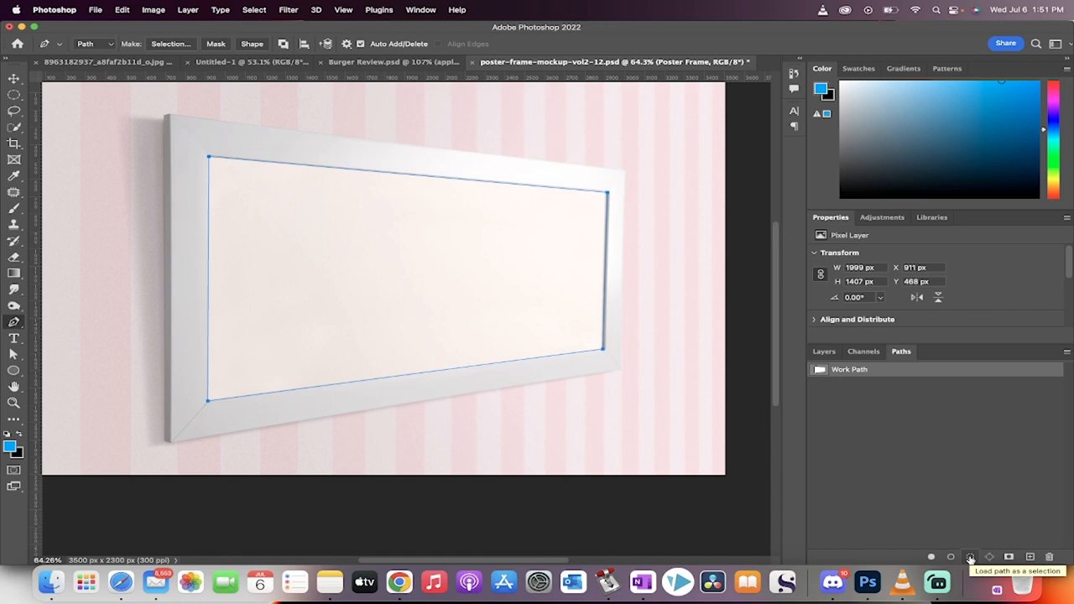
left_click(969, 557)
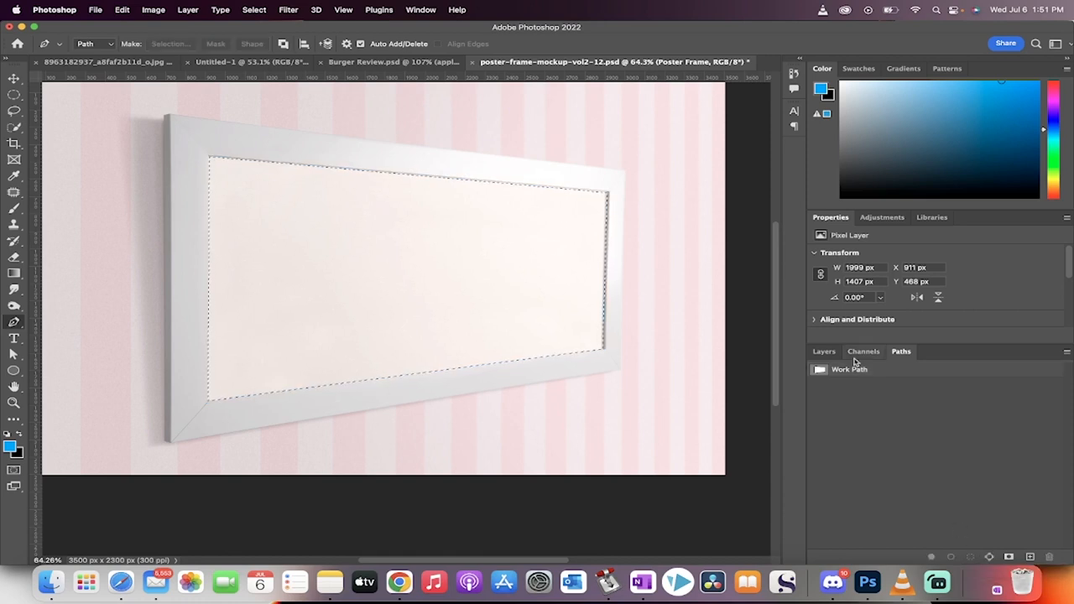
left_click(822, 350)
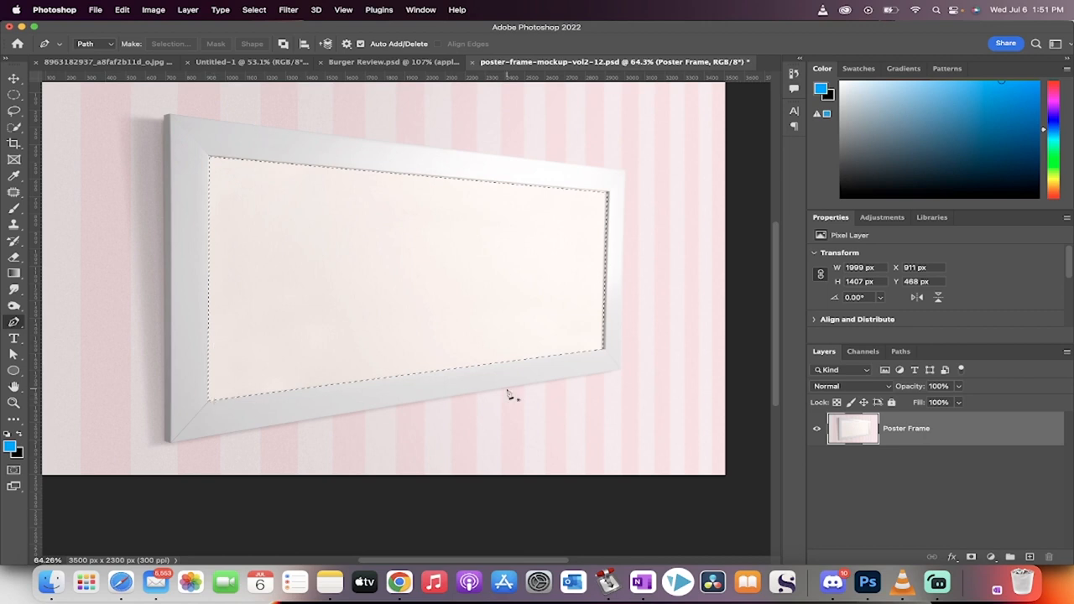
mouse_move(752, 301)
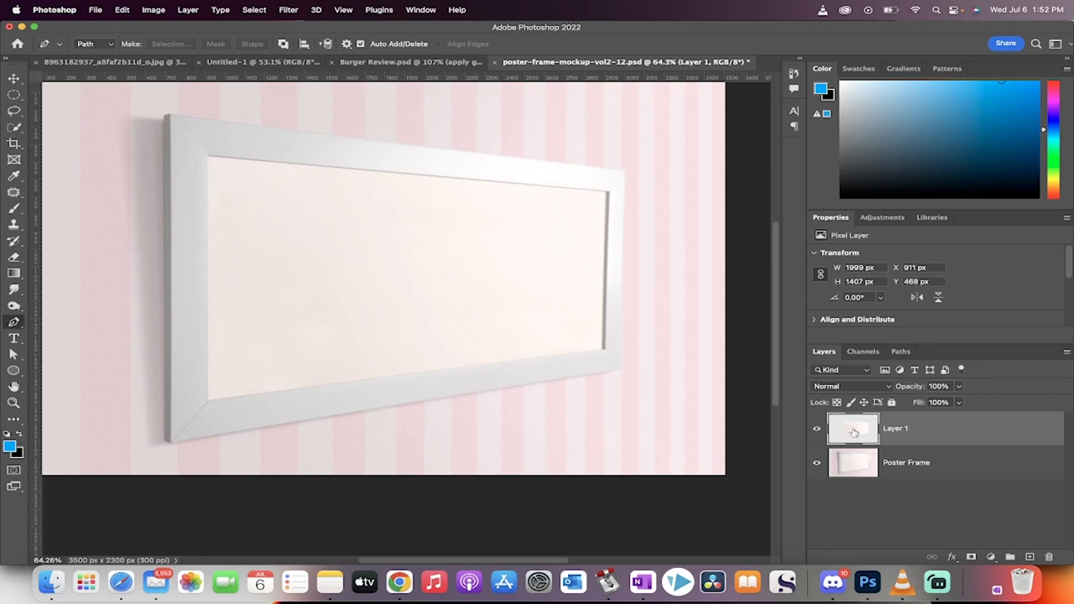
Select the new Layer 1 holding the opening and switch to Finder to locate the photo
left_click(816, 428)
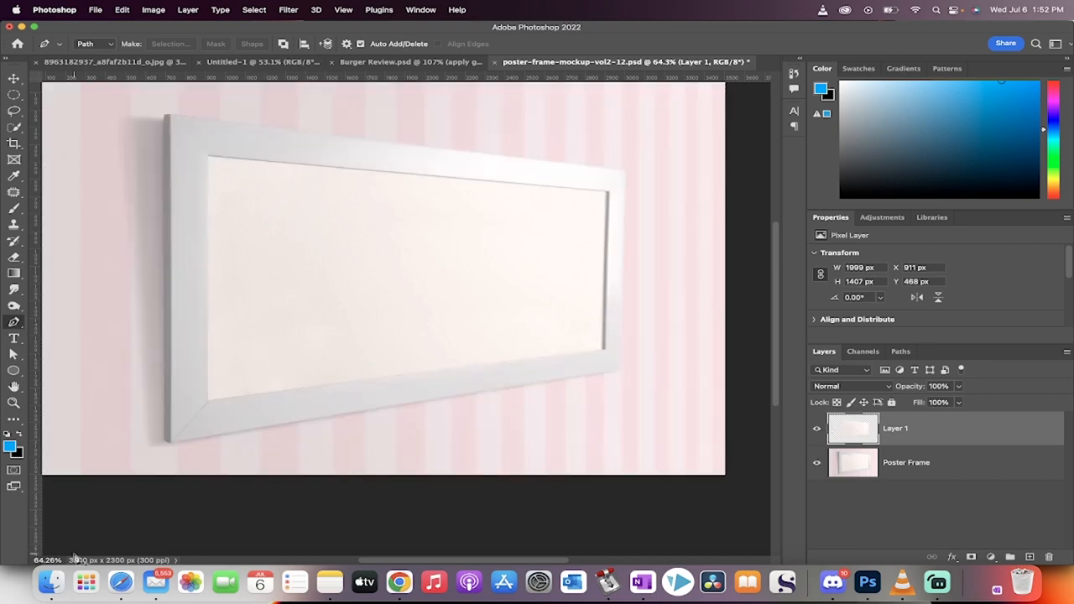
left_click(50, 581)
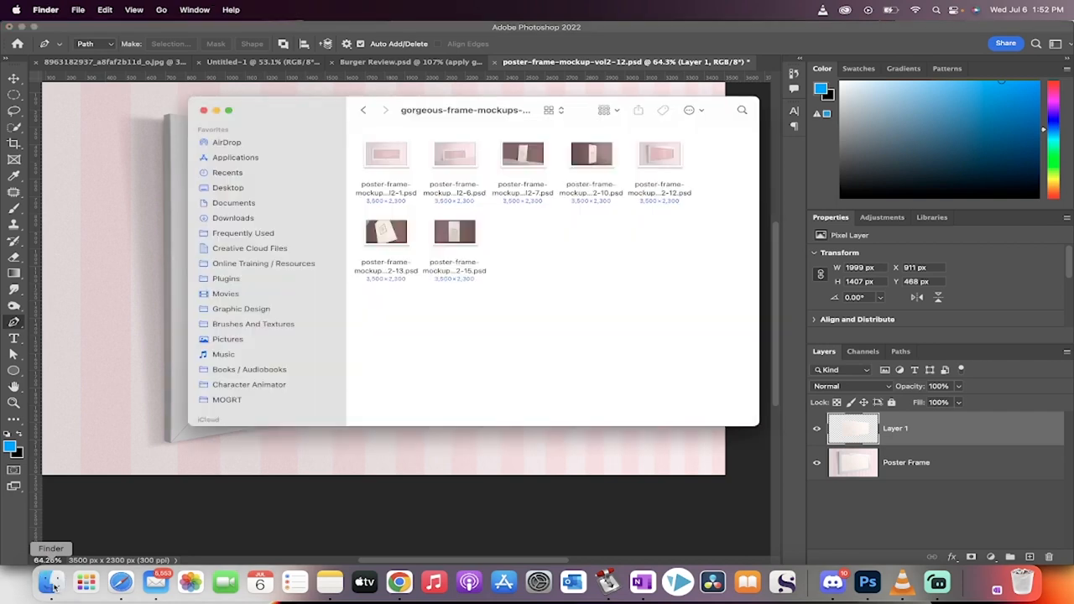
mouse_move(231, 339)
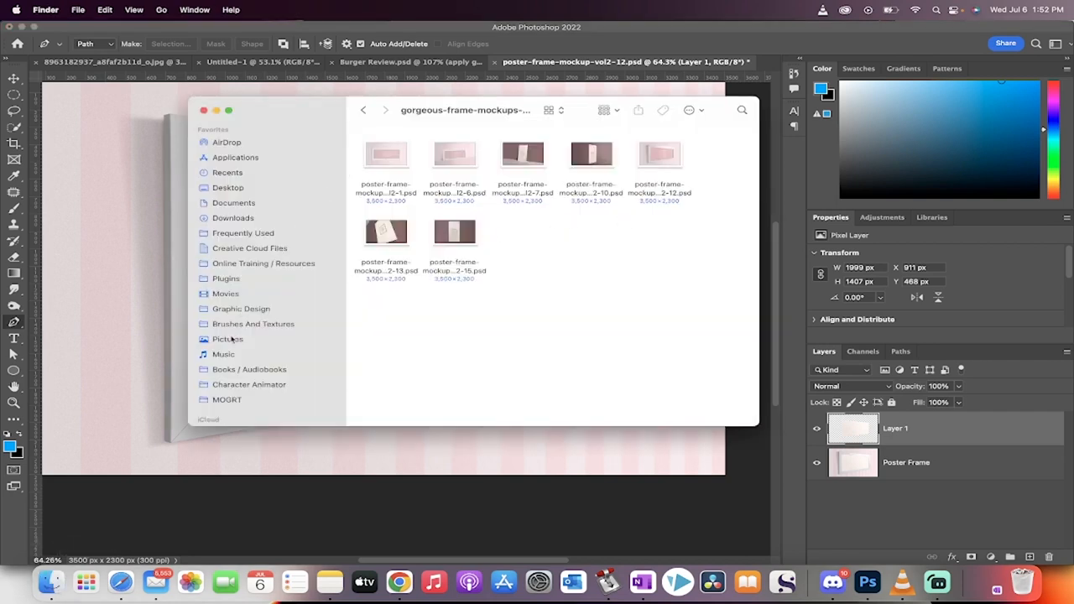
Browse into the Pictures folder to find the dog photo for the mockup
left_click(228, 339)
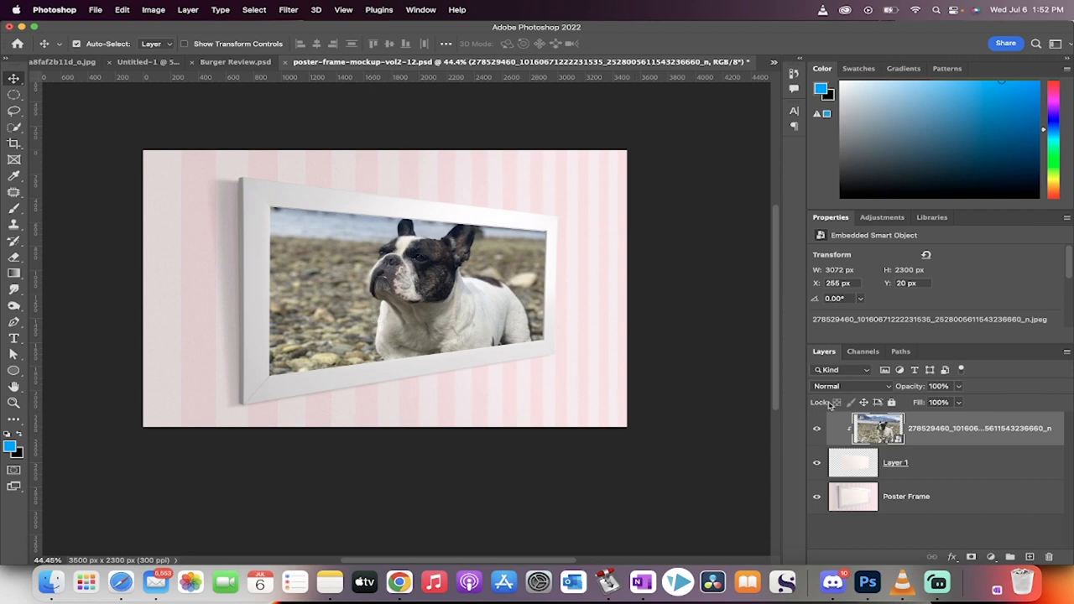
mouse_move(876, 428)
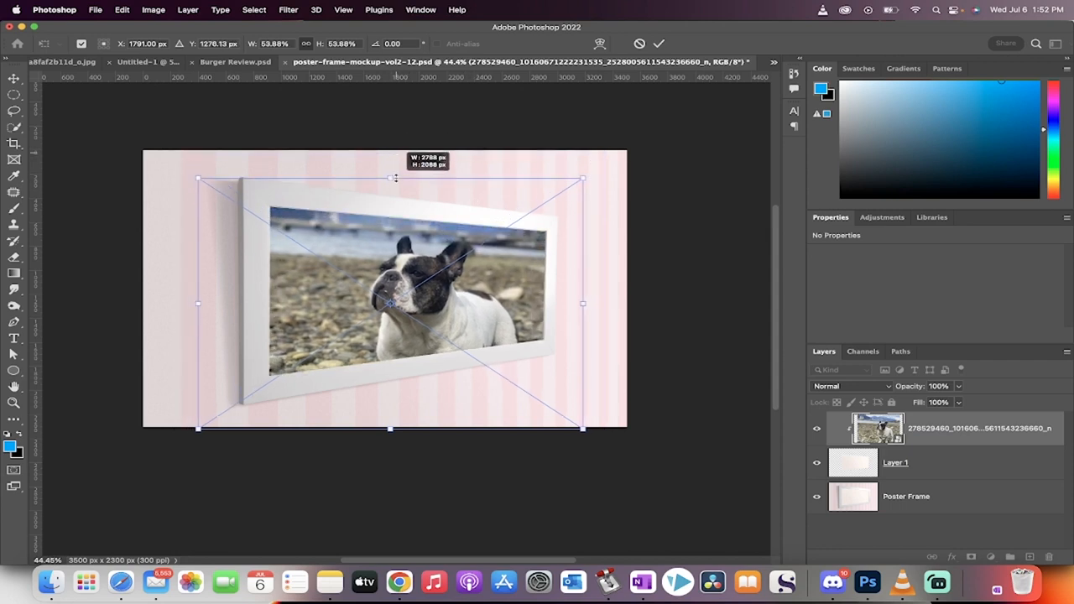
Scale the dog photo down and rotate it a few degrees to match the frame's tilt
left_click_drag(584, 429, 557, 395)
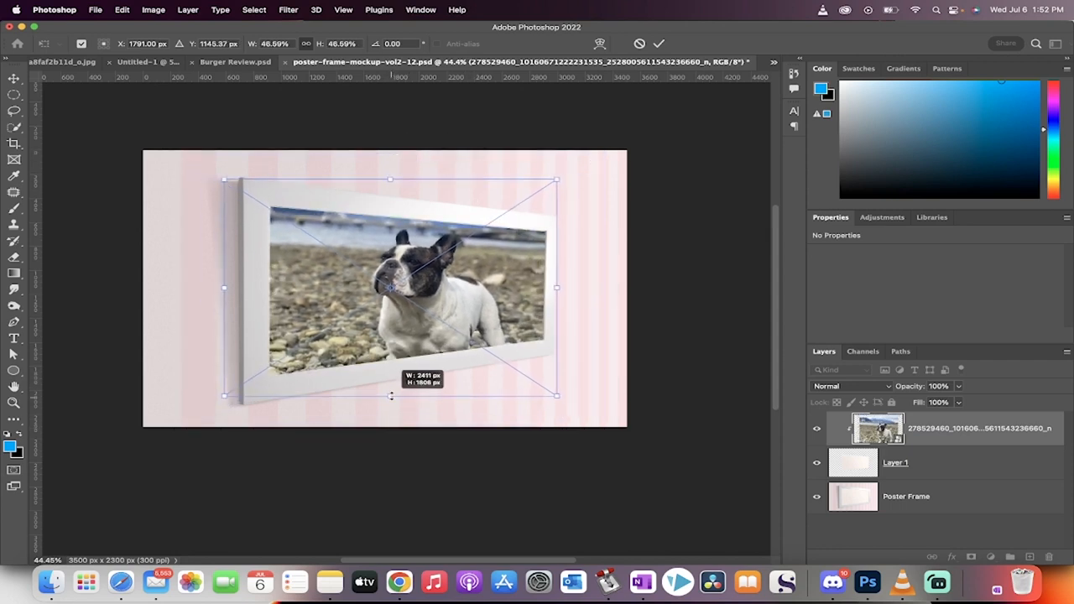
left_click_drag(571, 168, 573, 188)
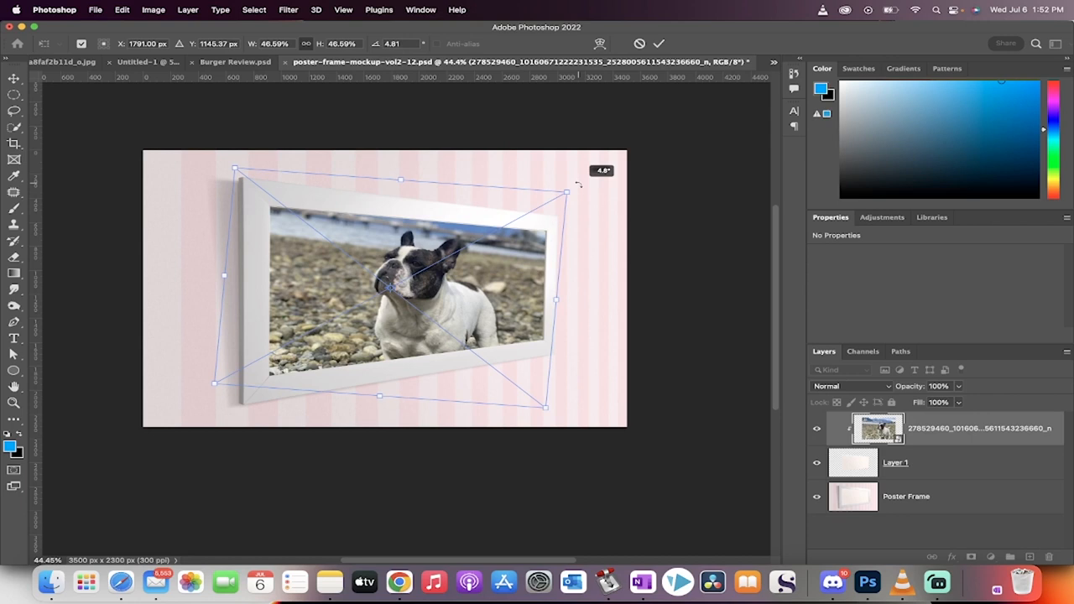
left_click_drag(568, 193, 560, 186)
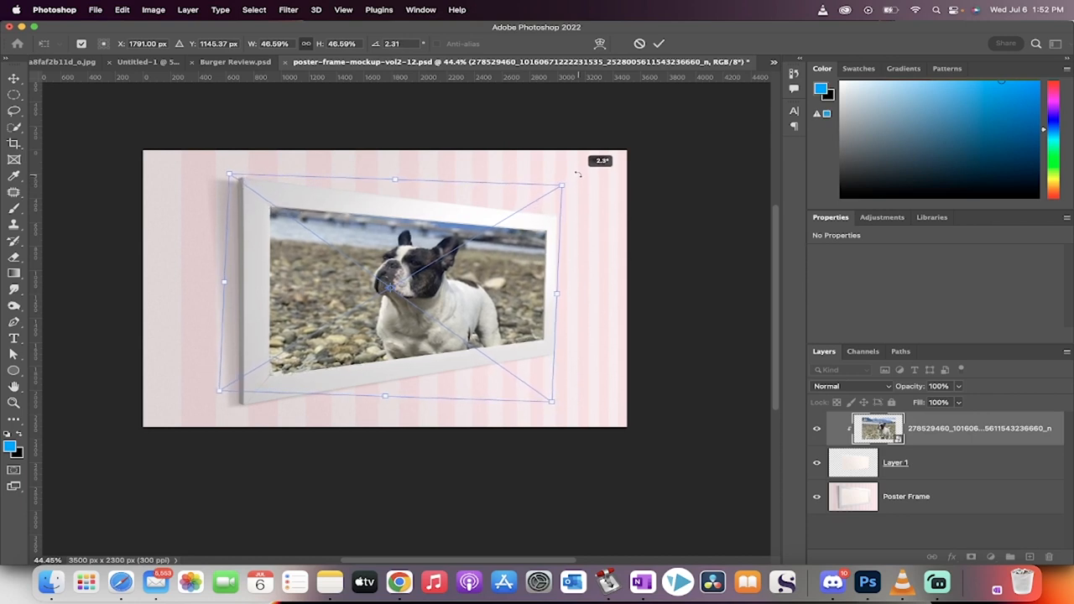